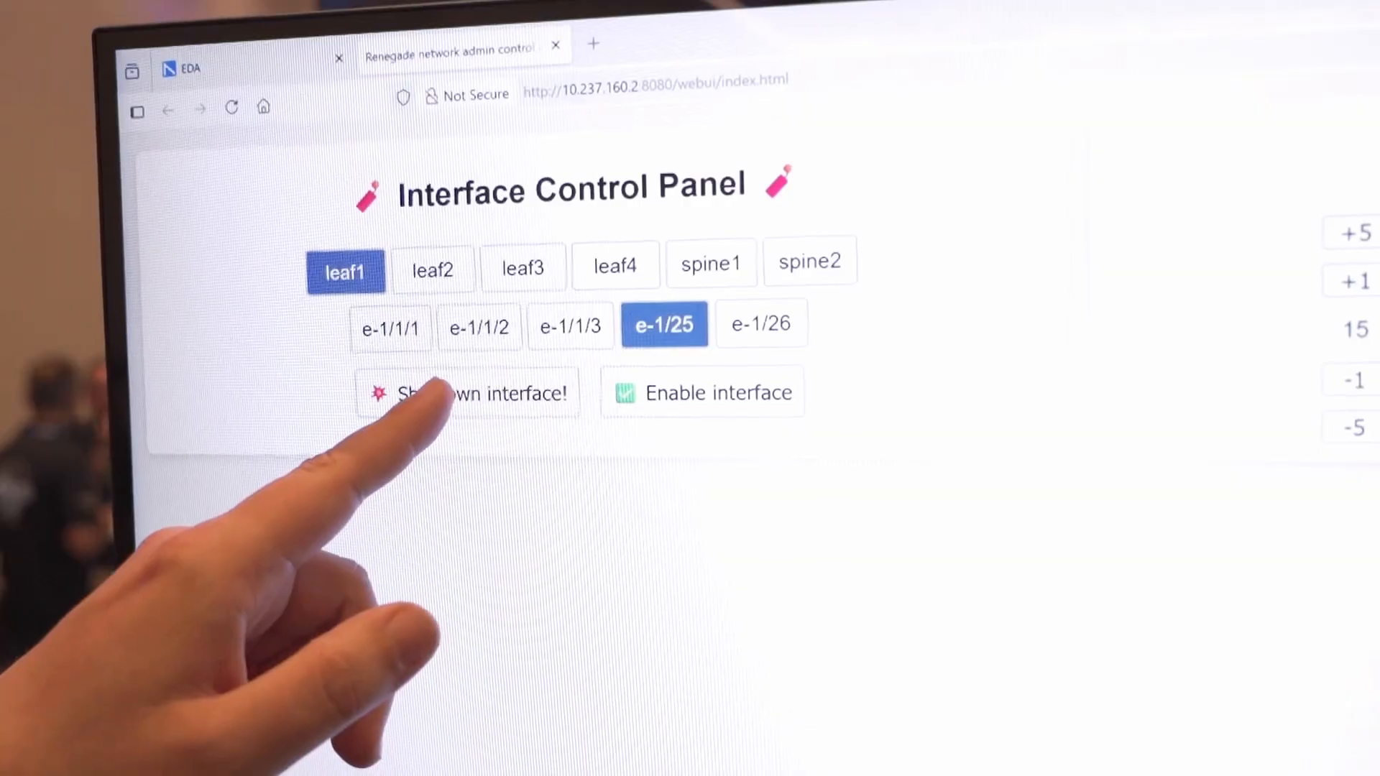
# Step: Shut down ethernet-1/25 on leaf1 from the Renegade admin panel
pyautogui.click(469, 392)
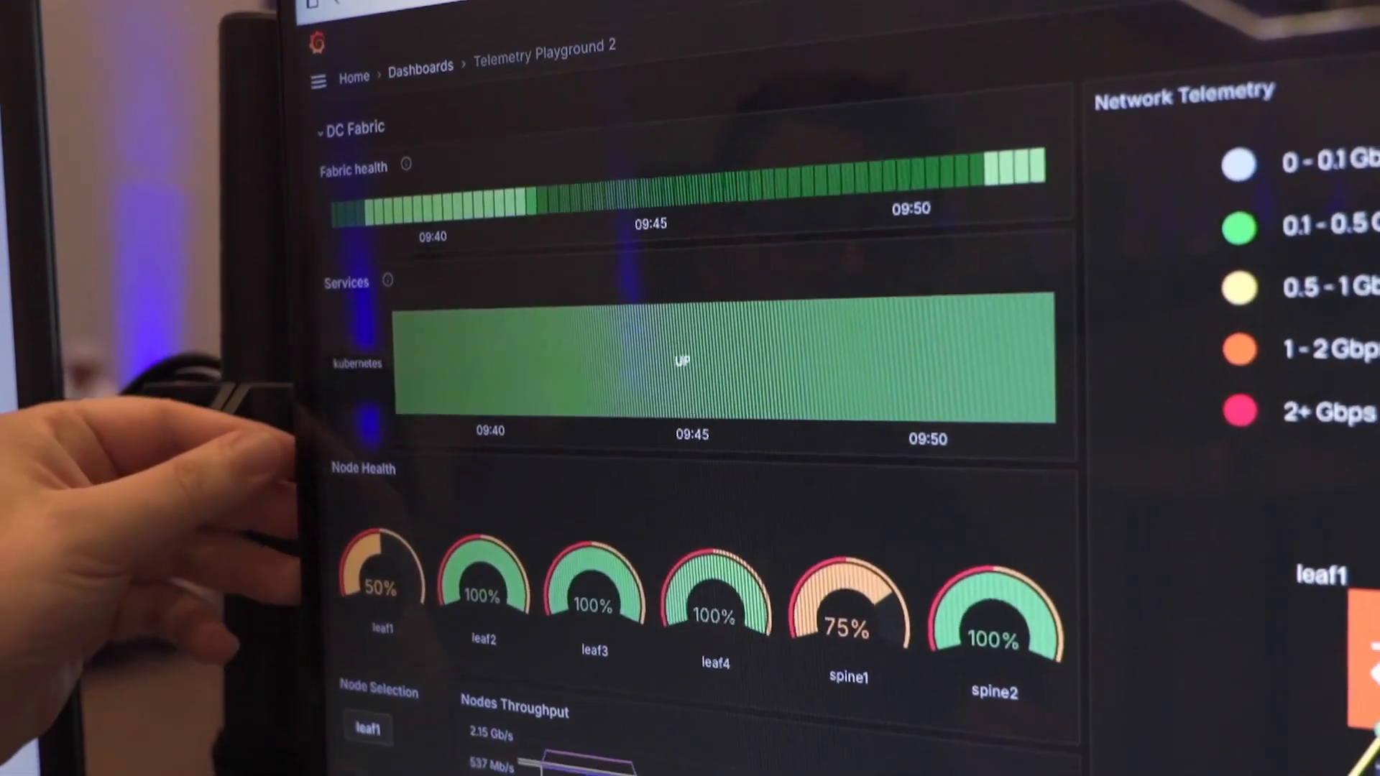
pyautogui.scroll(-3)
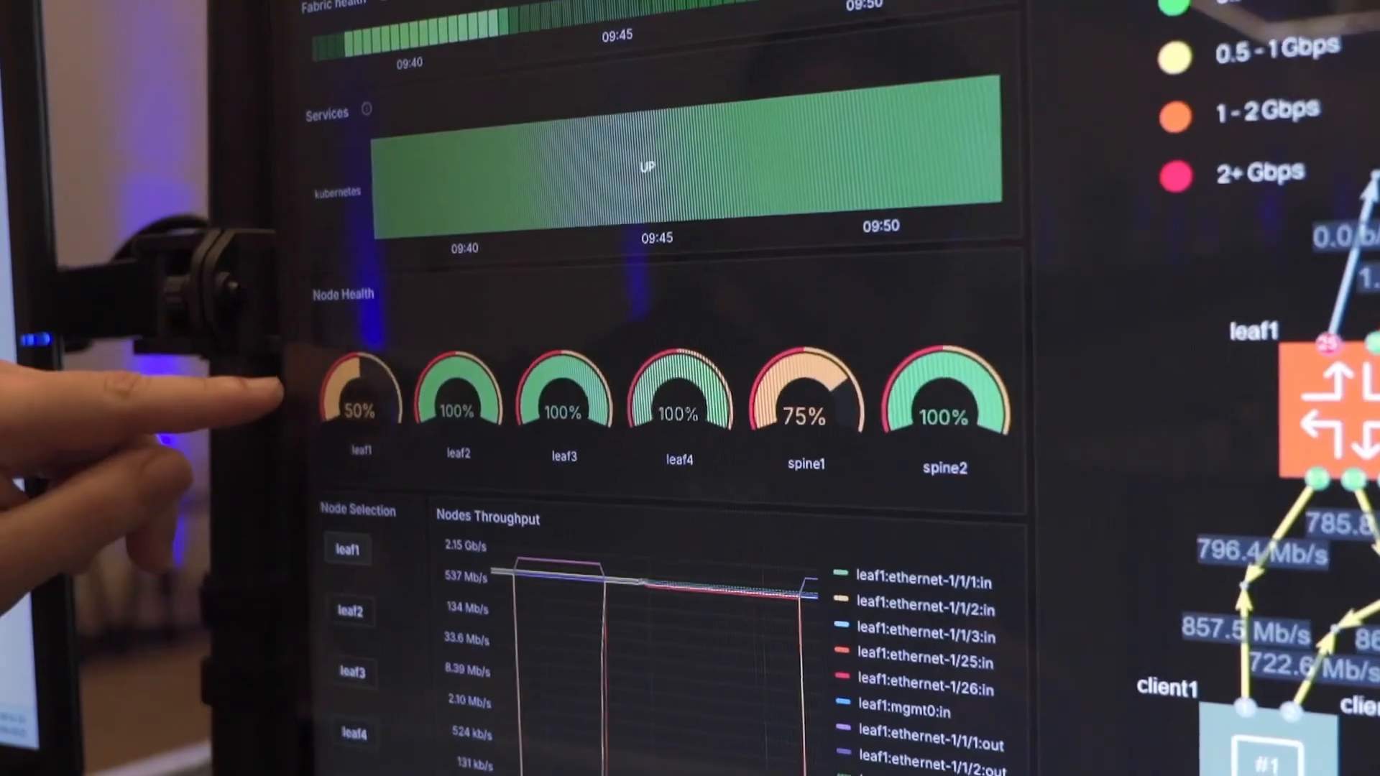
pyautogui.scroll(-3)
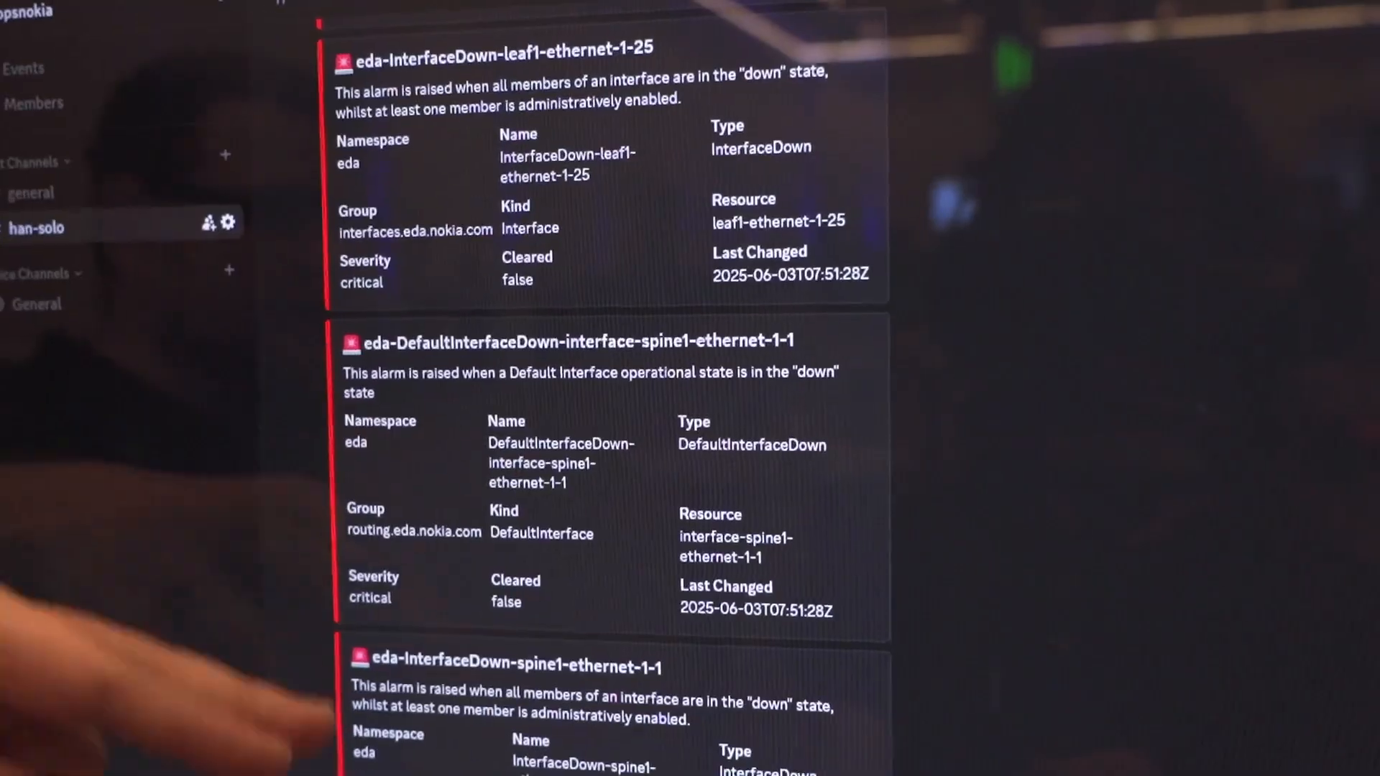
pyautogui.scroll(-3)
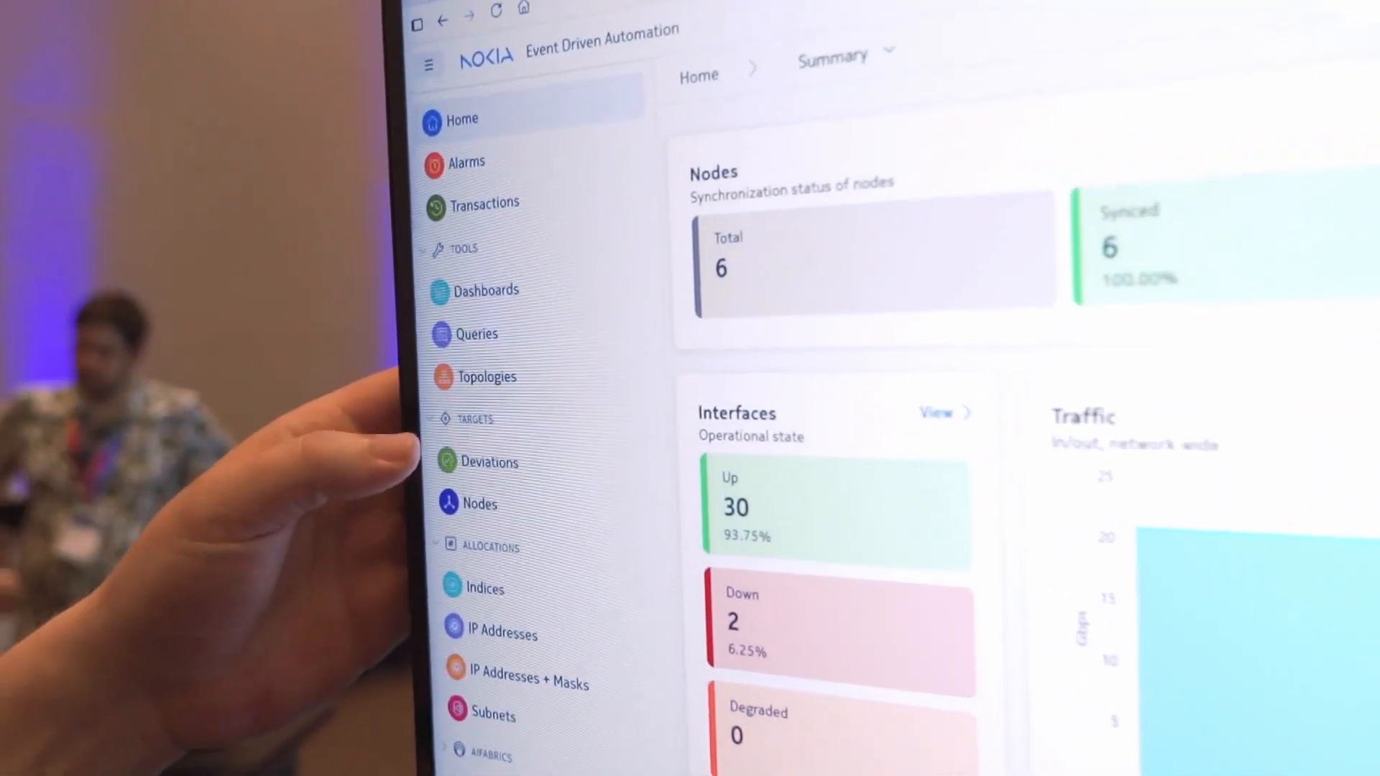
# Step: Open the deviations list and view the leaf1 ethernet-1/25 deviation details
pyautogui.click(491, 461)
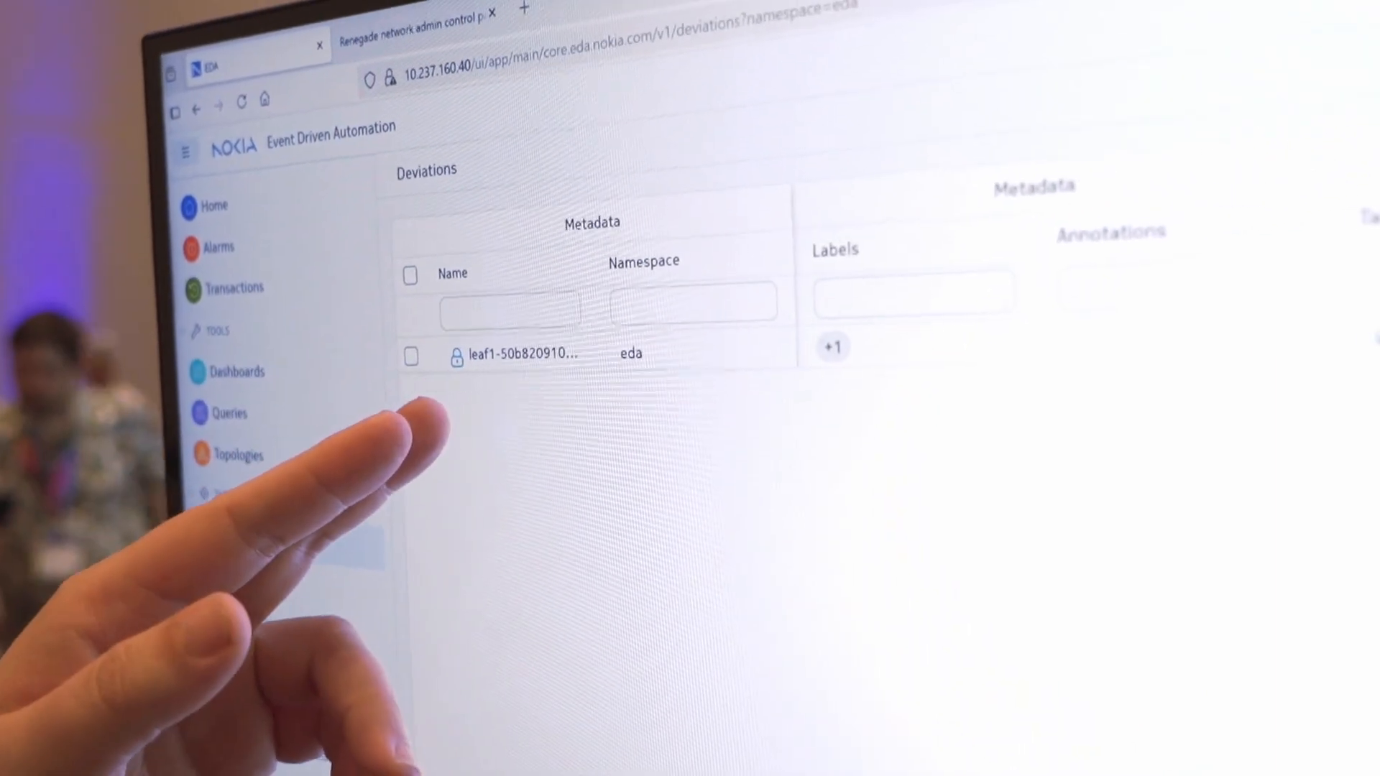
pyautogui.click(519, 354)
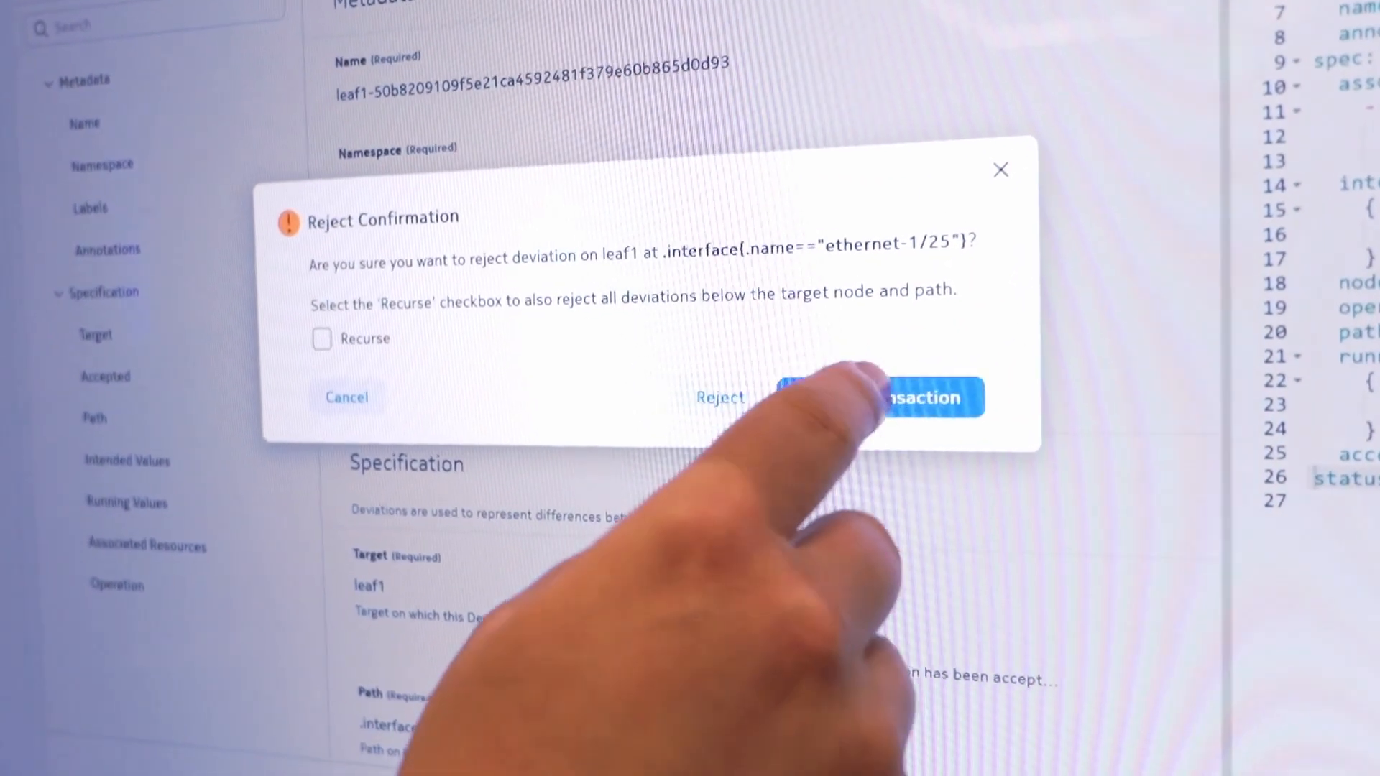
# Step: Add the leaf1 deviation rejection to a transaction and commit it
pyautogui.click(915, 396)
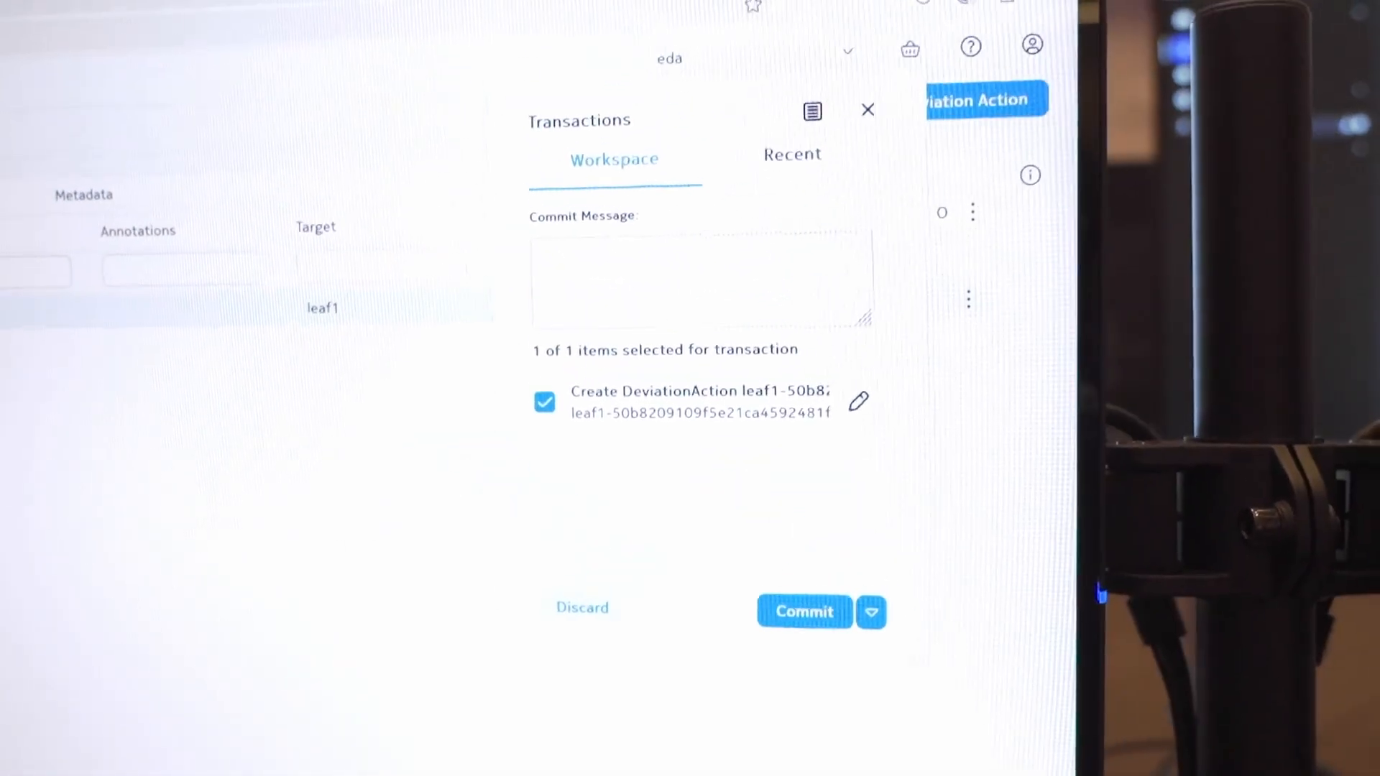
pyautogui.click(804, 611)
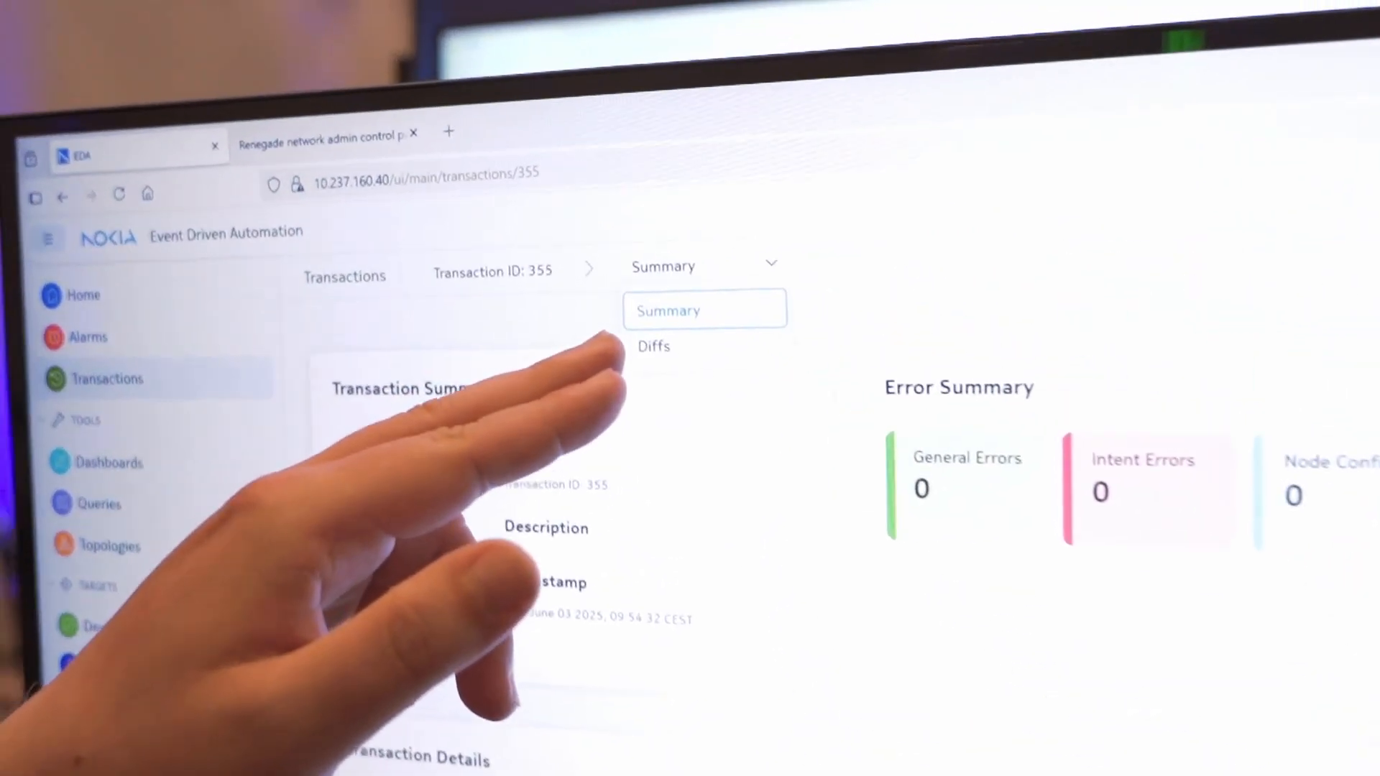
# Step: View the summary of transaction 355, confirming zero errors
pyautogui.click(654, 345)
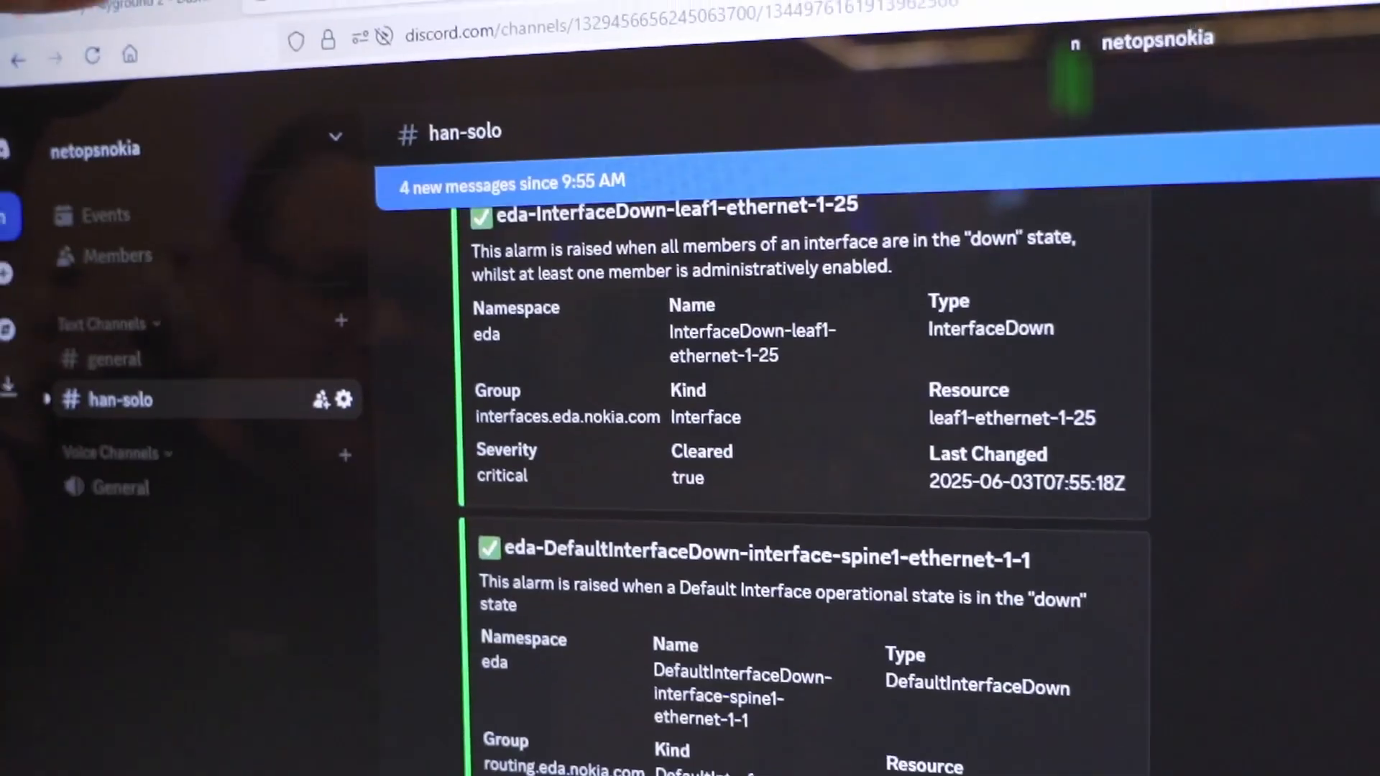
# Step: Check the leaf1 ethernet-1-25 alarm is cleared in Discord, then return to the Grafana dashboard
pyautogui.click(212, 46)
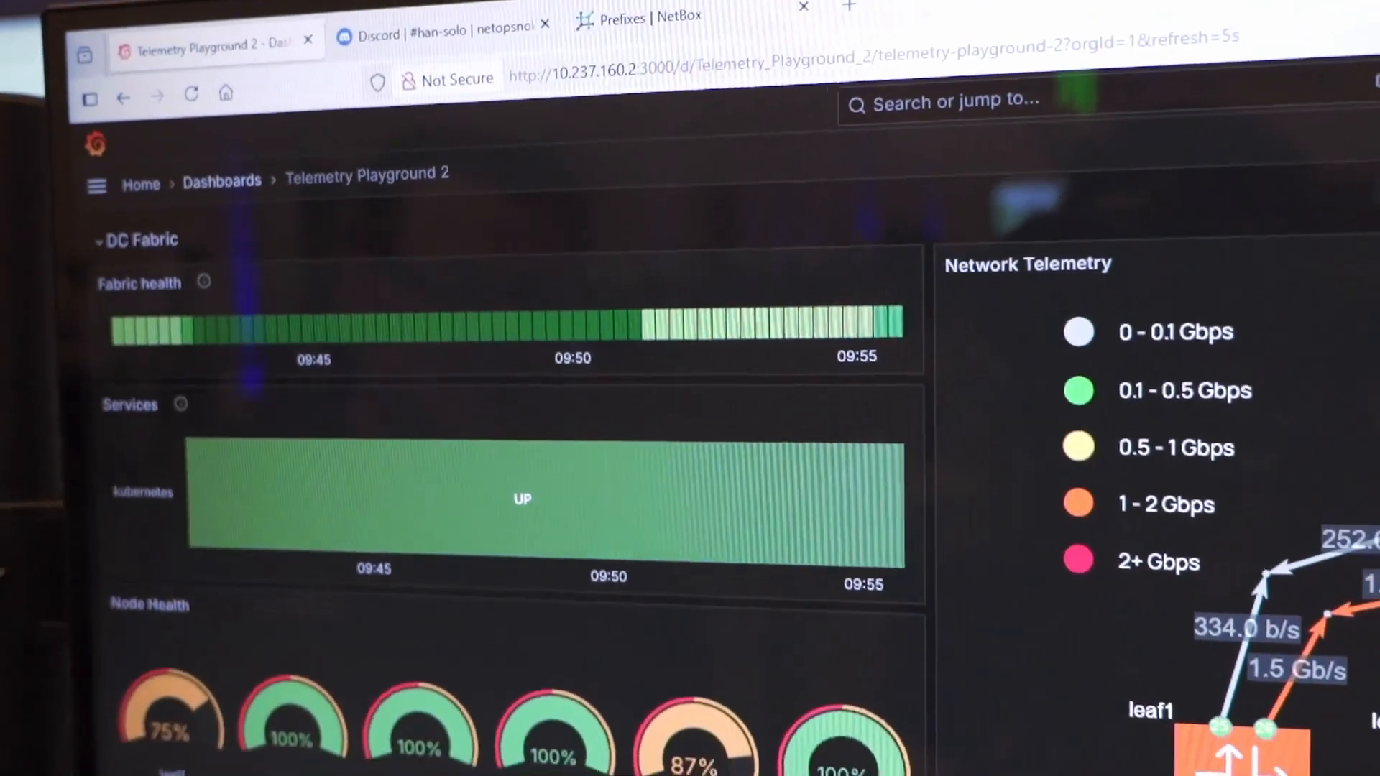